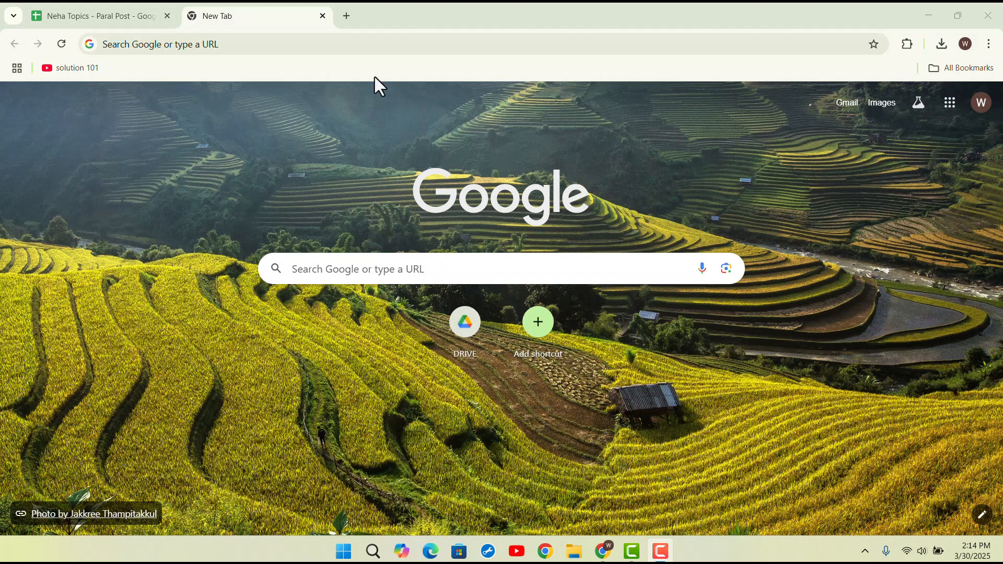
# Step: Load pokemmo.com/en/downloads/, show the Windows download instructions, and follow REGISTER HERE!
pyautogui.write('https://pokemmo.com/en/downloads/')
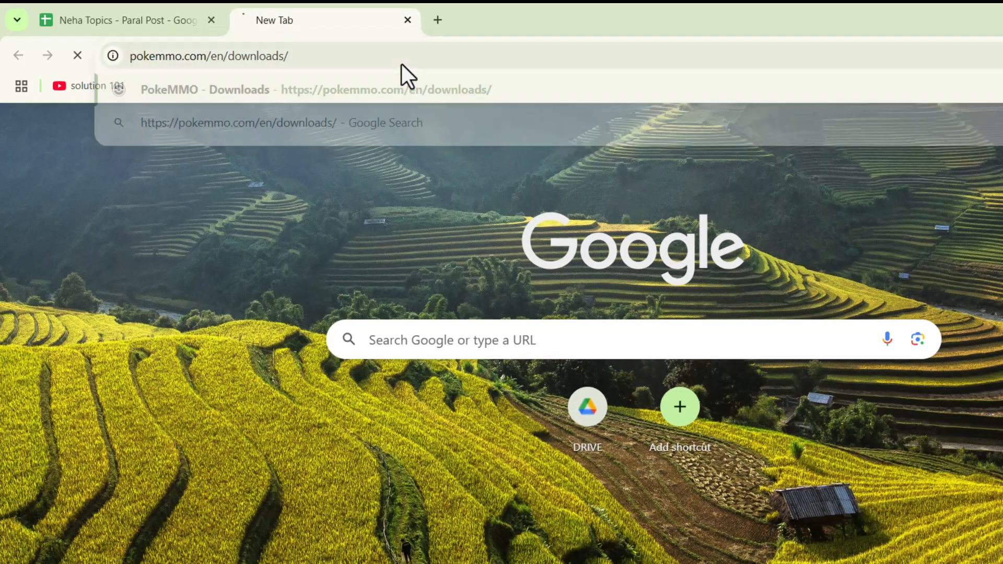
pyautogui.click(256, 88)
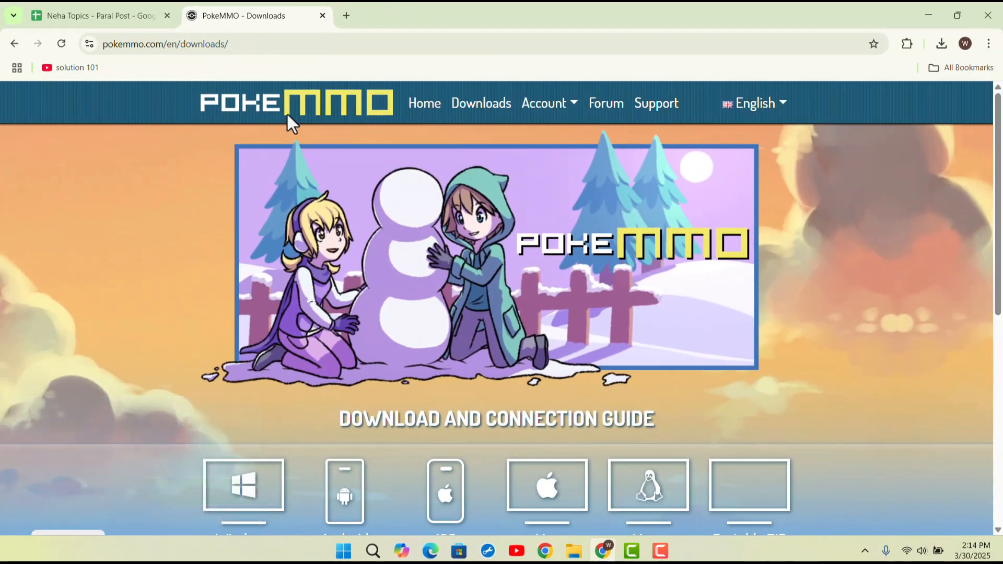
pyautogui.moveTo(245, 381)
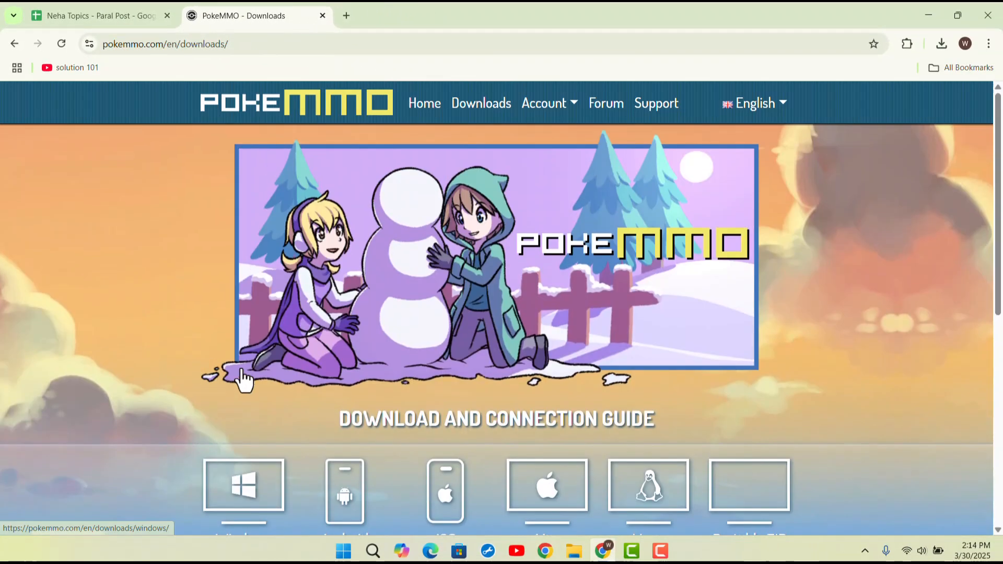
pyautogui.scroll(-3)
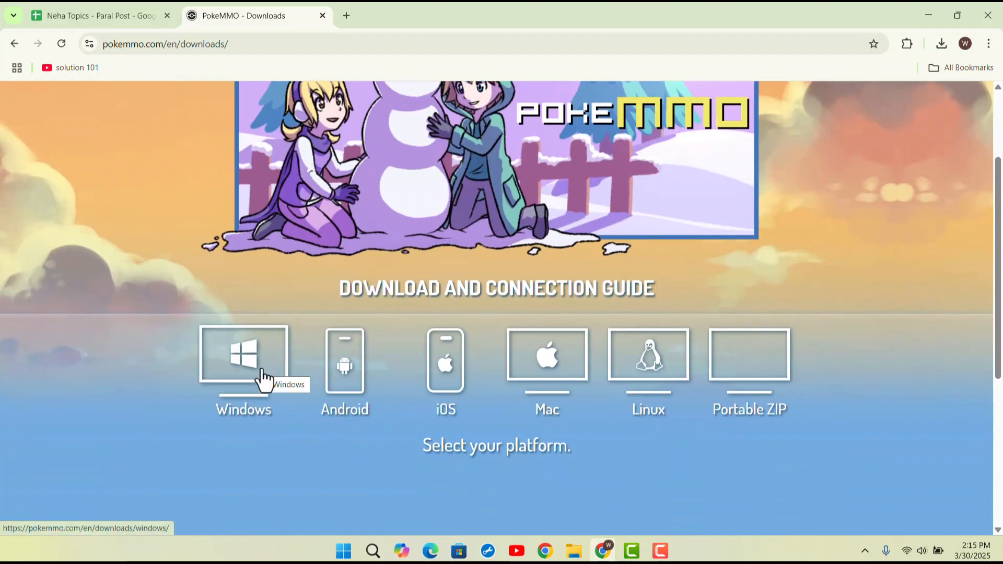
pyautogui.click(243, 361)
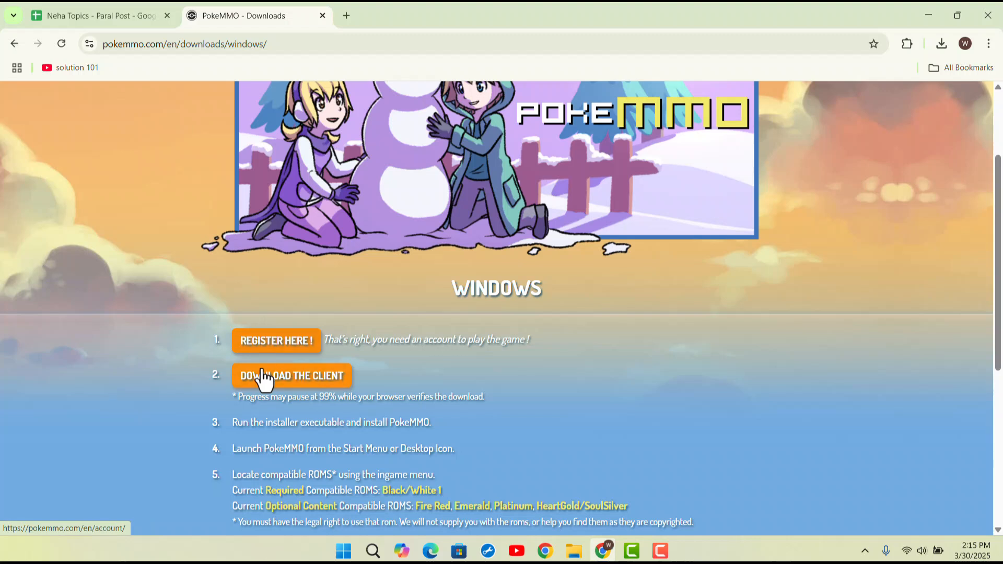
pyautogui.moveTo(302, 362)
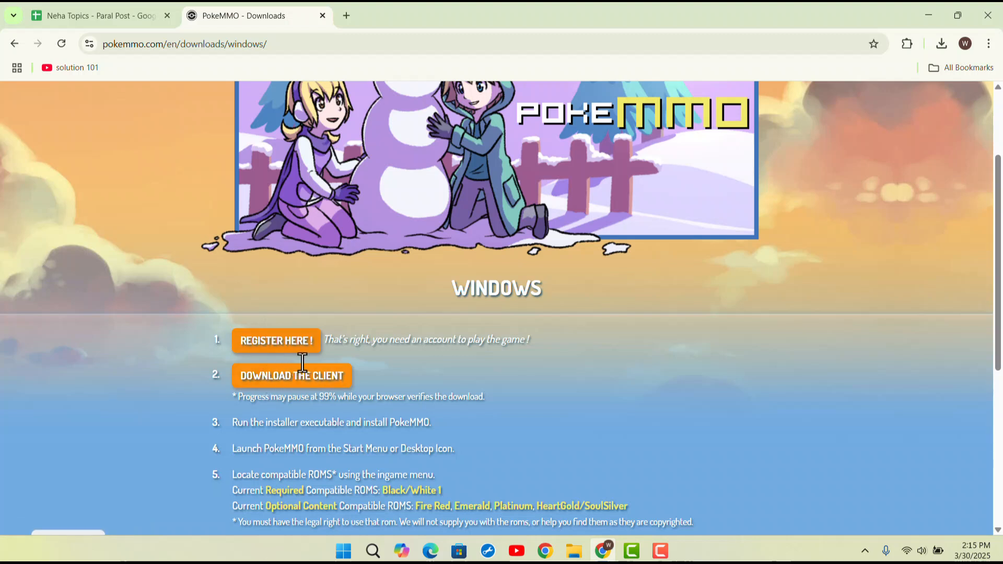
pyautogui.click(276, 340)
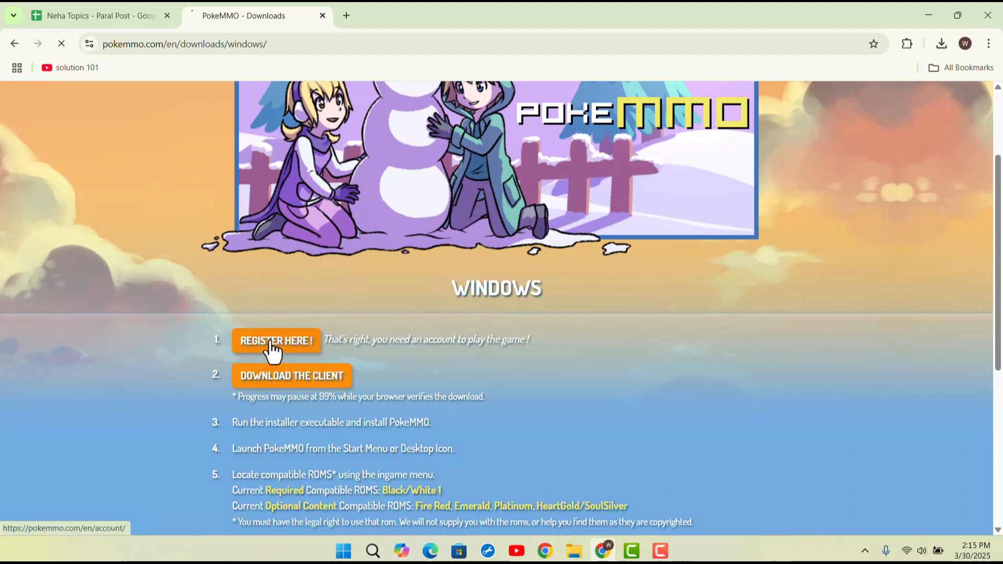
# Step: Fill in the username, the email from a saved suggestion, and a self-chosen password
pyautogui.click(276, 340)
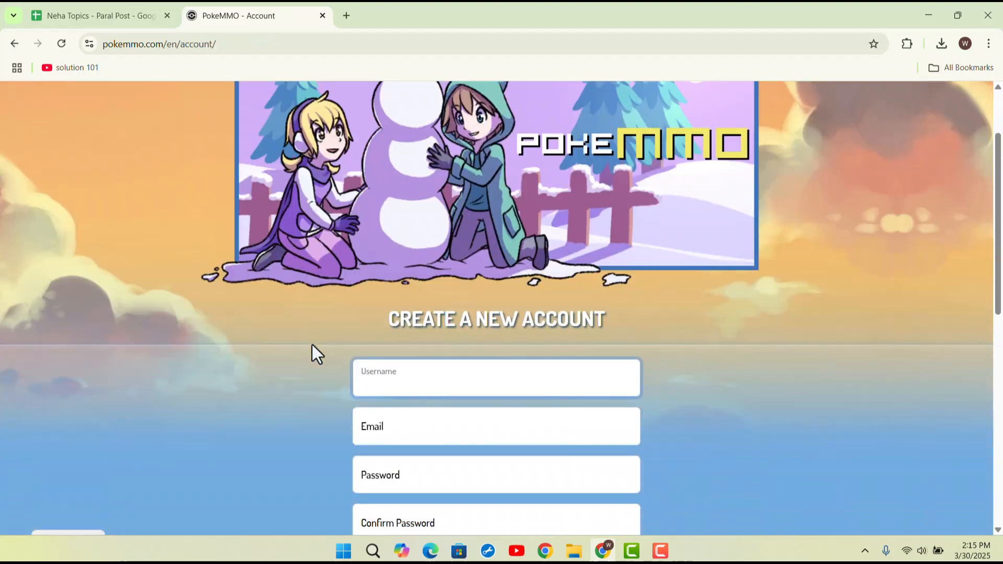
pyautogui.click(495, 395)
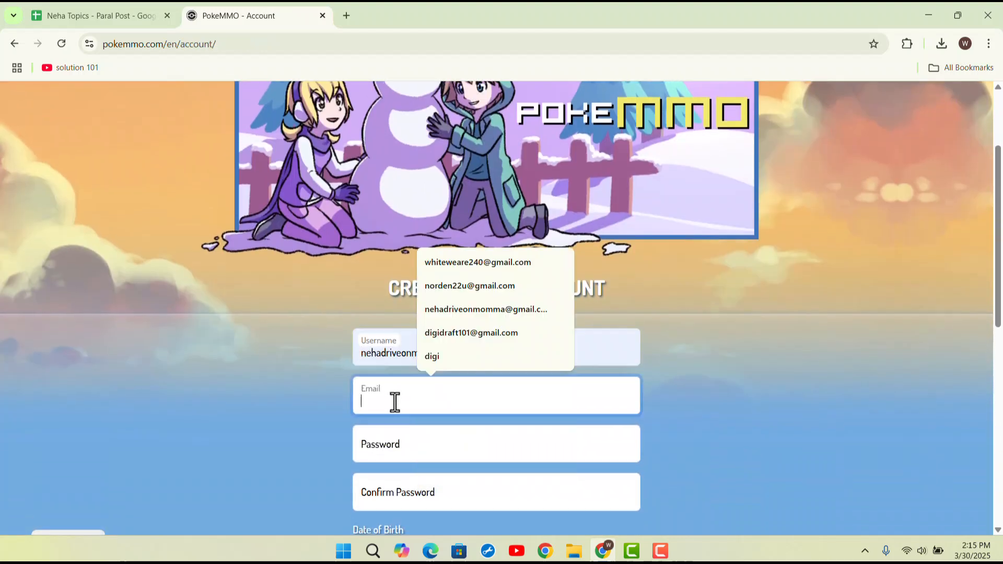
pyautogui.click(470, 285)
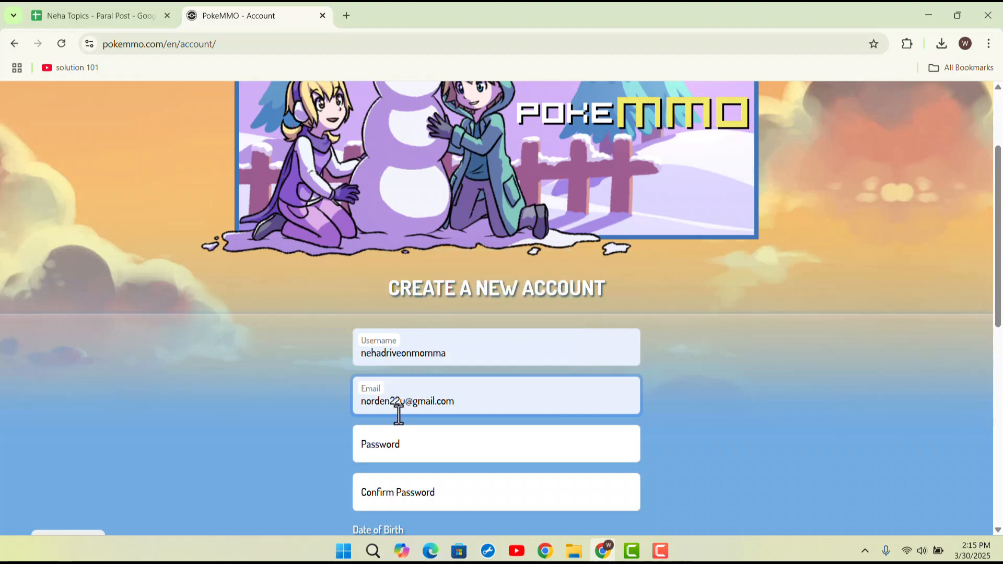
pyautogui.click(496, 444)
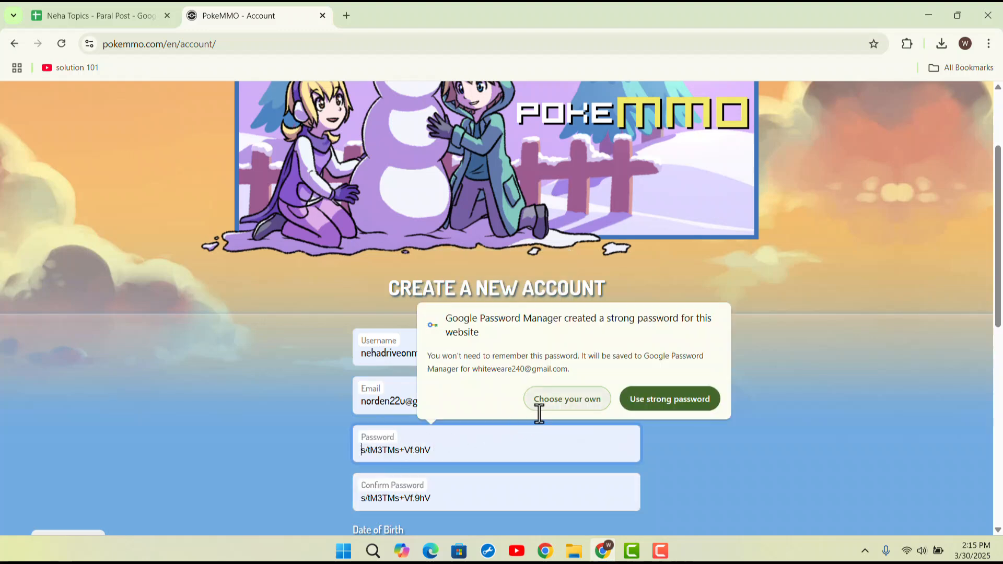
pyautogui.click(567, 399)
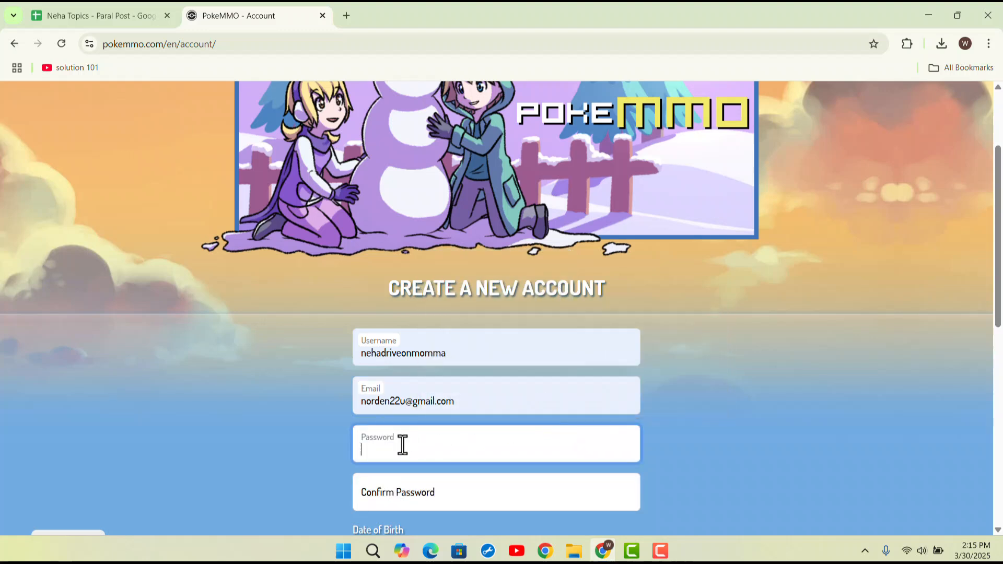
pyautogui.moveTo(408, 439)
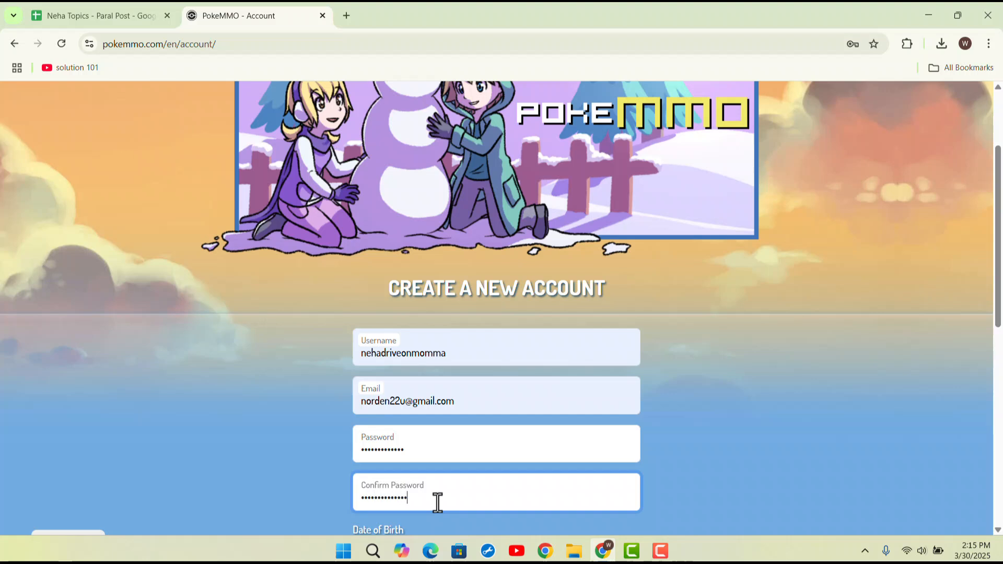
# Step: Set the birth day to 13 and opt in to occasional PokeMMO emails
pyautogui.scroll(-3)
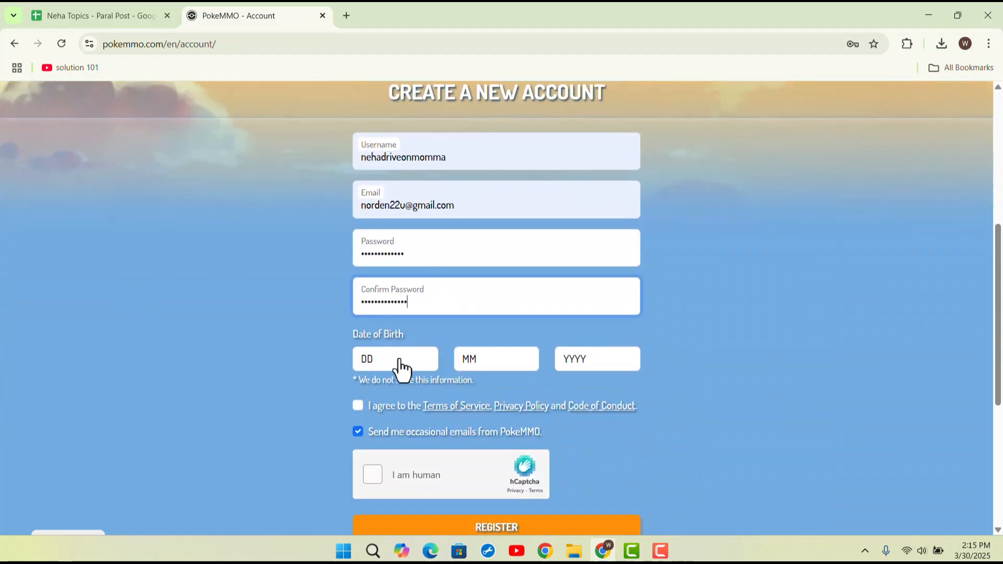
pyautogui.click(395, 359)
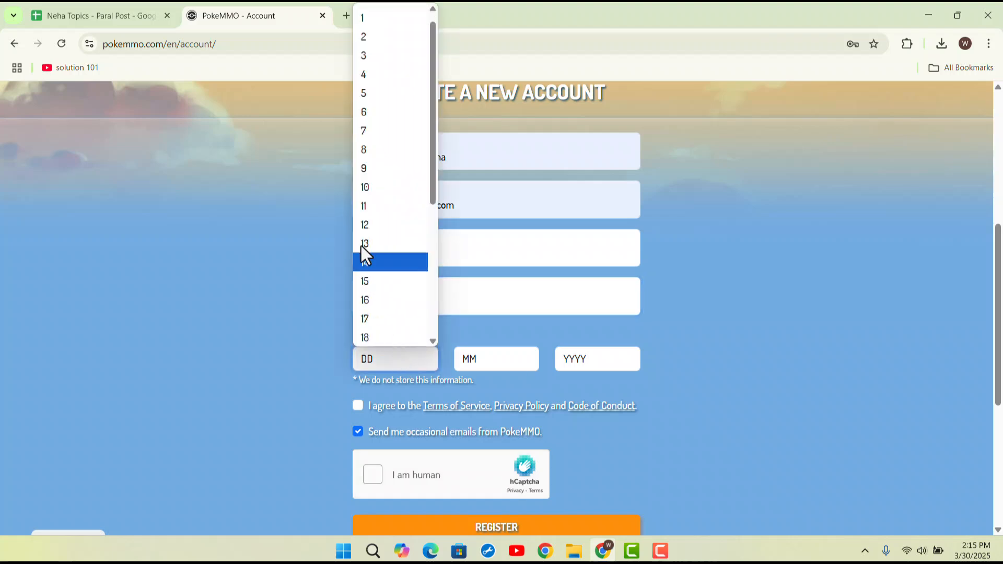
pyautogui.click(596, 359)
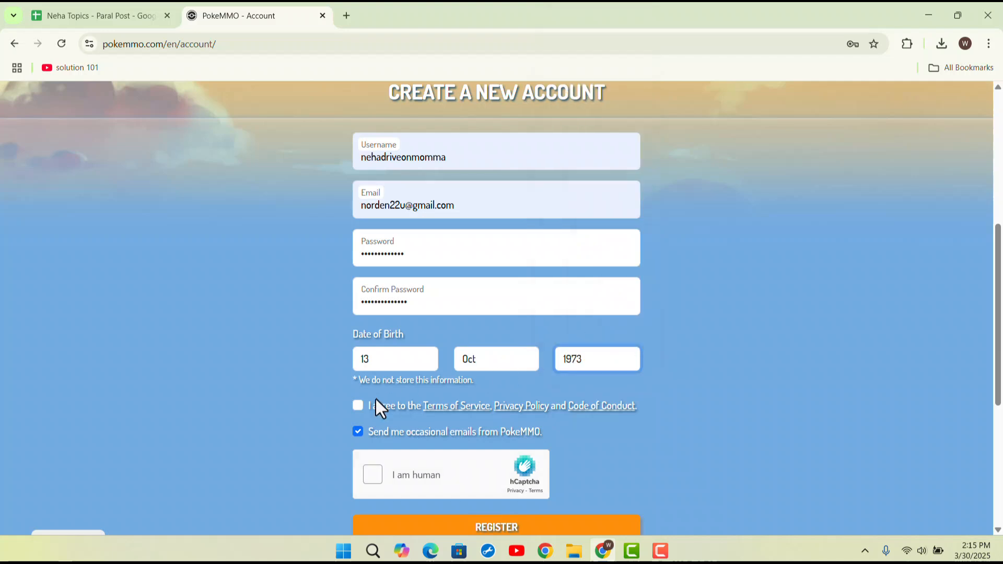
pyautogui.click(357, 405)
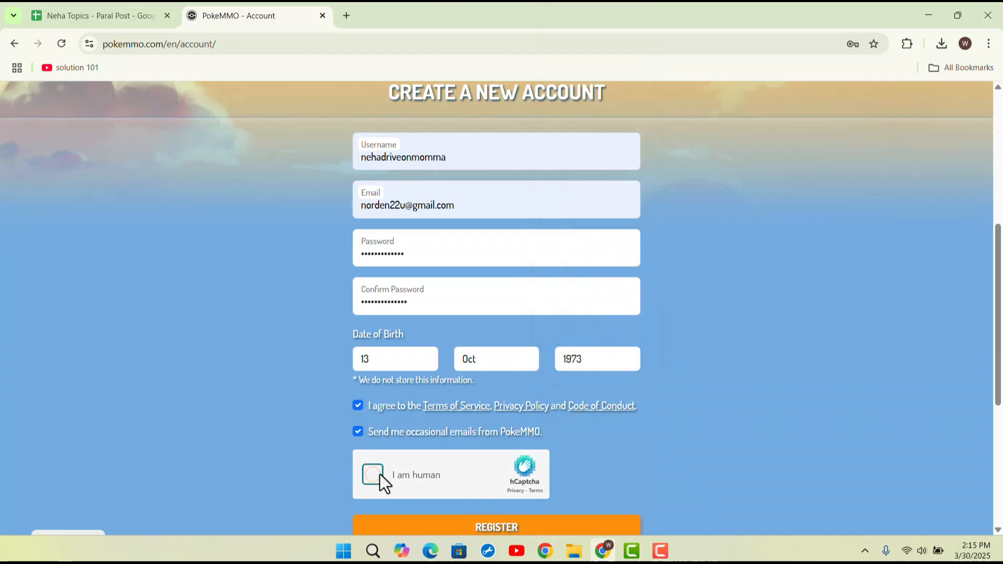
# Step: Complete the hCaptcha image challenge, verify it, and submit the REGISTER form
pyautogui.click(373, 475)
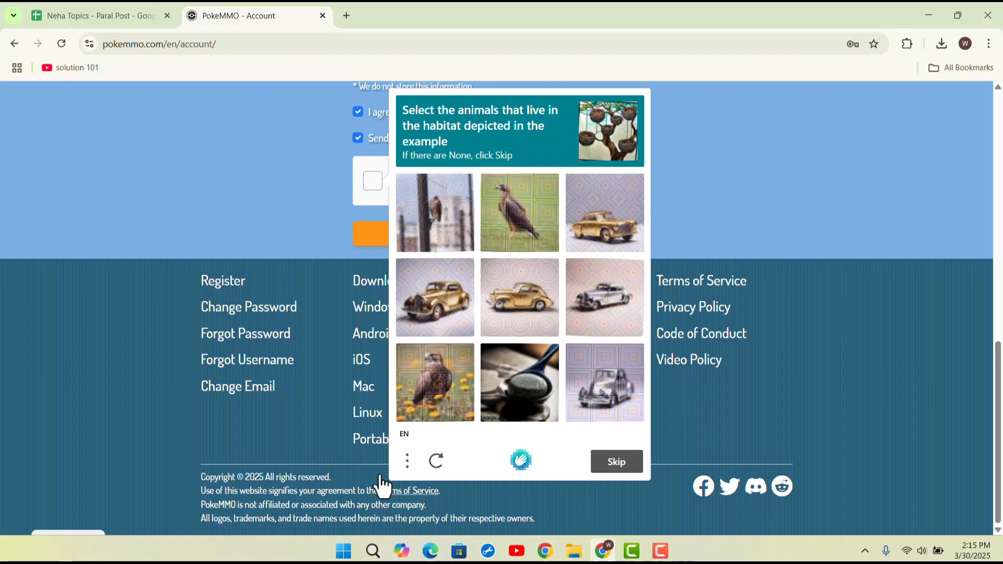
pyautogui.moveTo(452, 271)
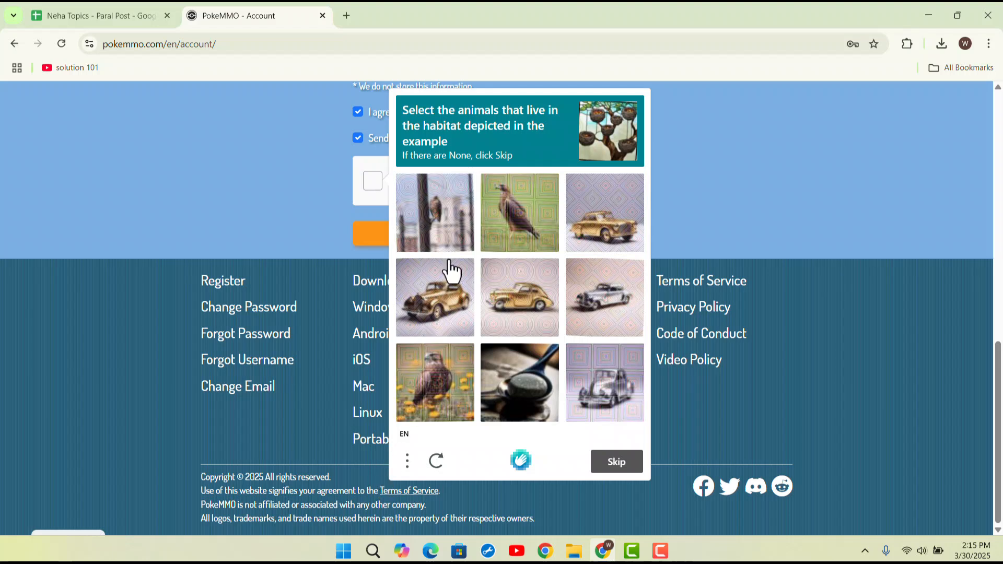
pyautogui.click(435, 382)
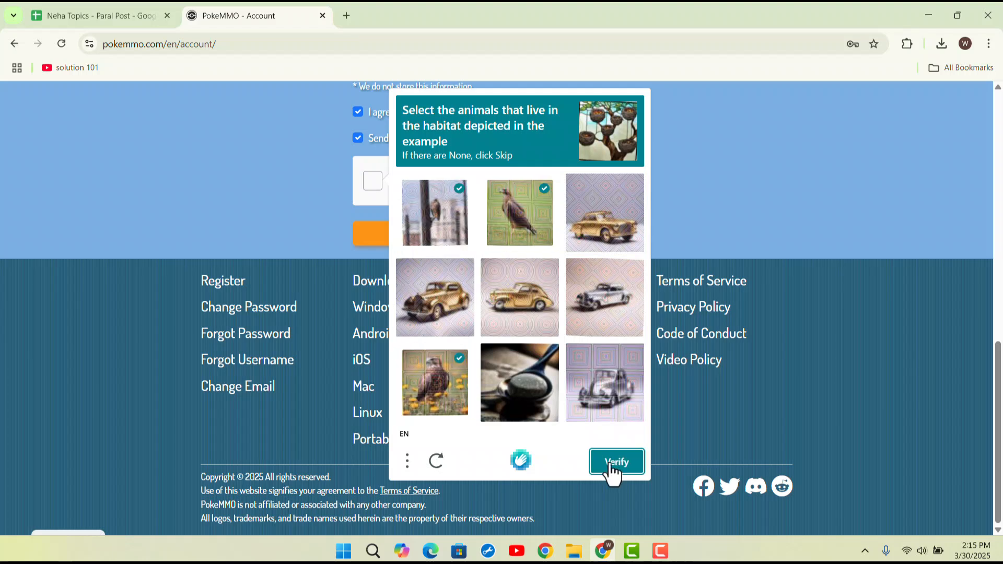
pyautogui.click(615, 462)
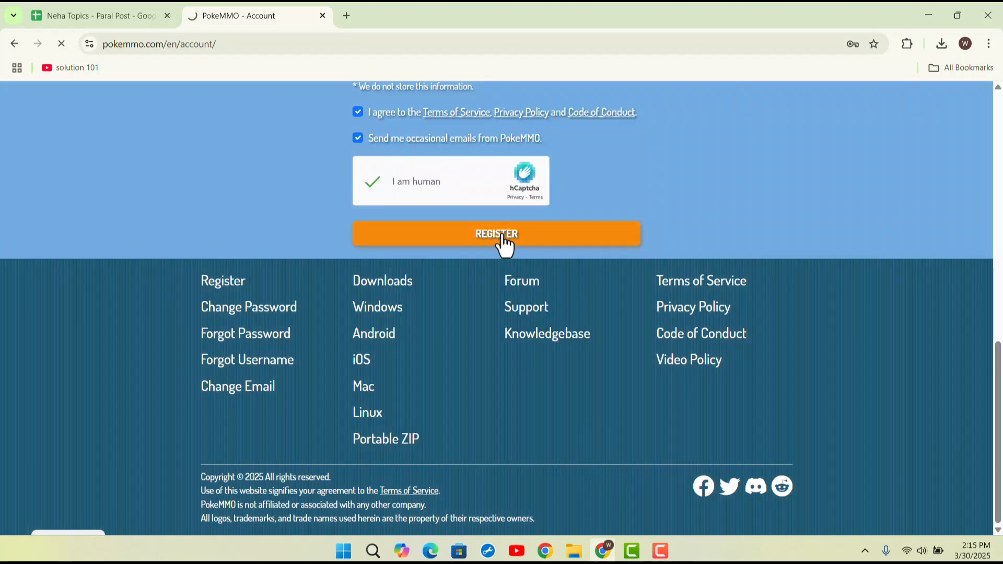
pyautogui.click(497, 233)
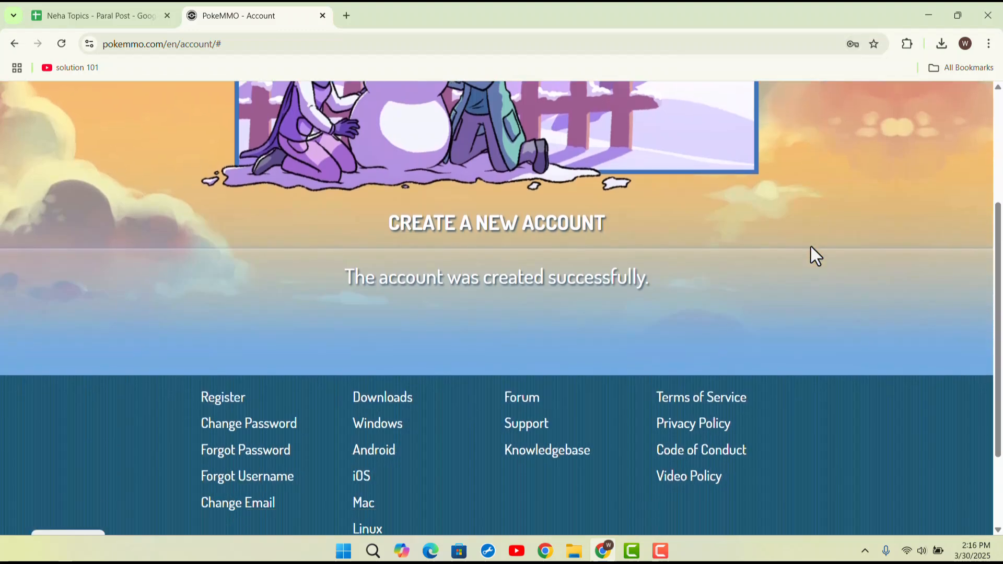
# Step: Download the Windows client from the Downloads page and check Chrome's download history
pyautogui.scroll(3)
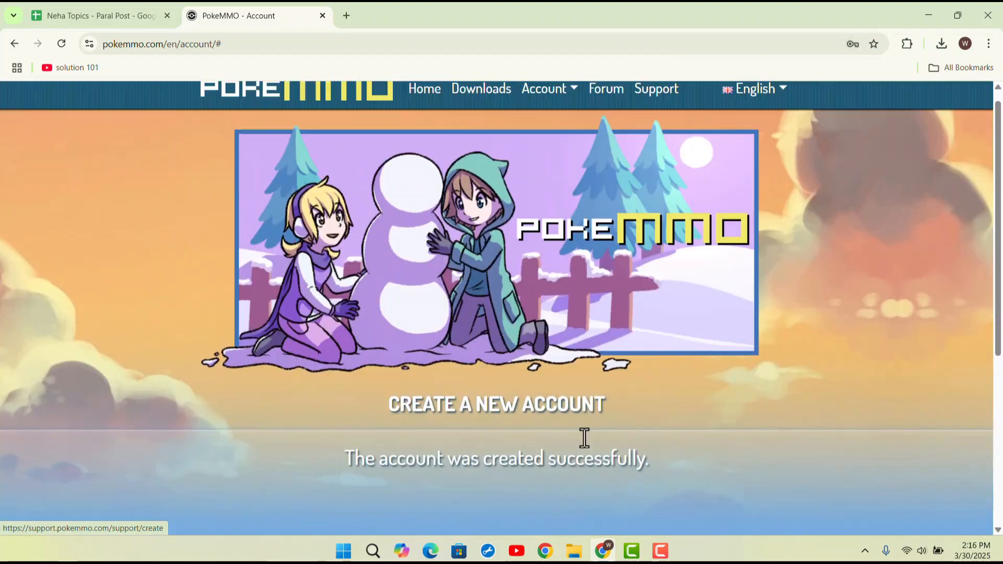
pyautogui.scroll(-3)
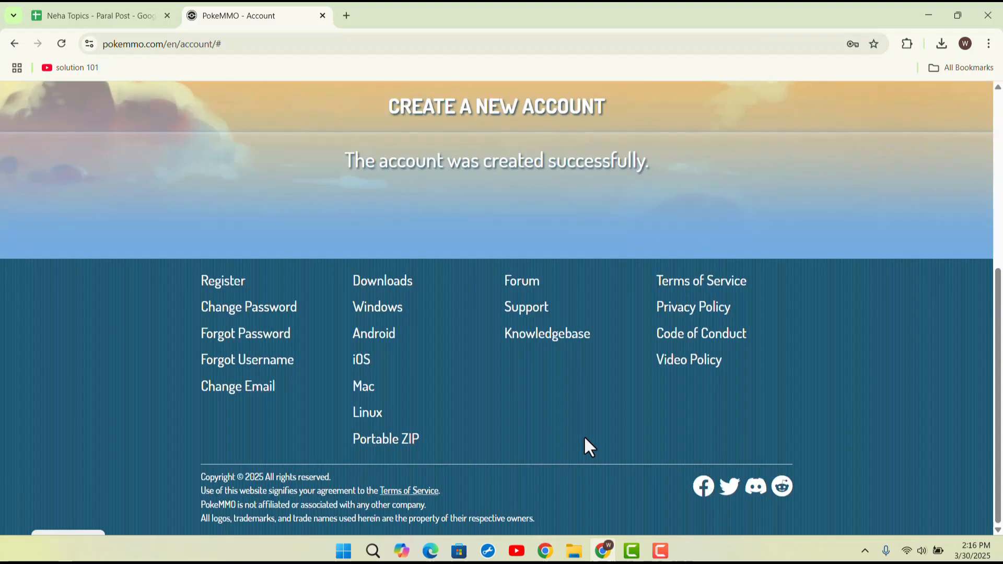
pyautogui.moveTo(382, 280)
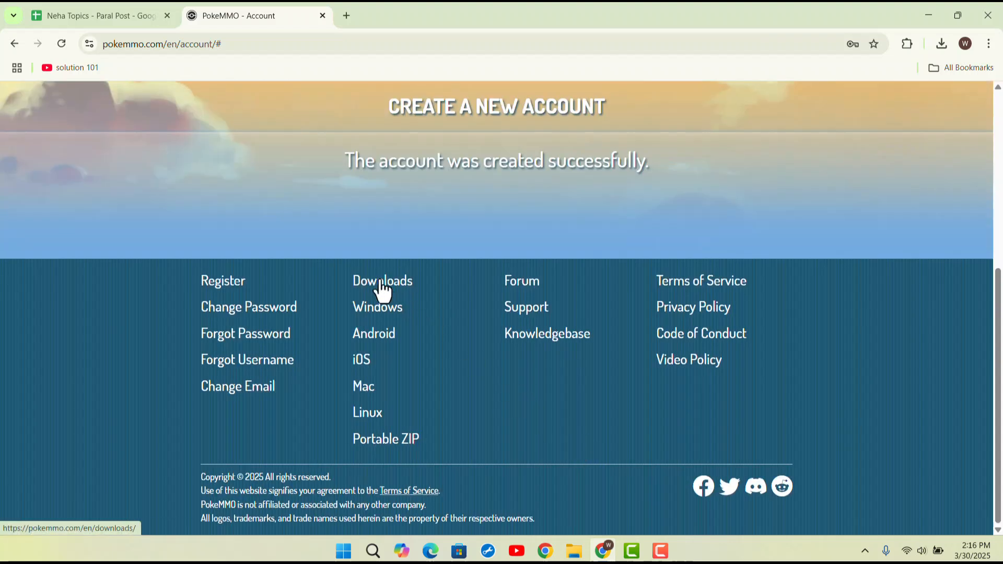
pyautogui.click(382, 280)
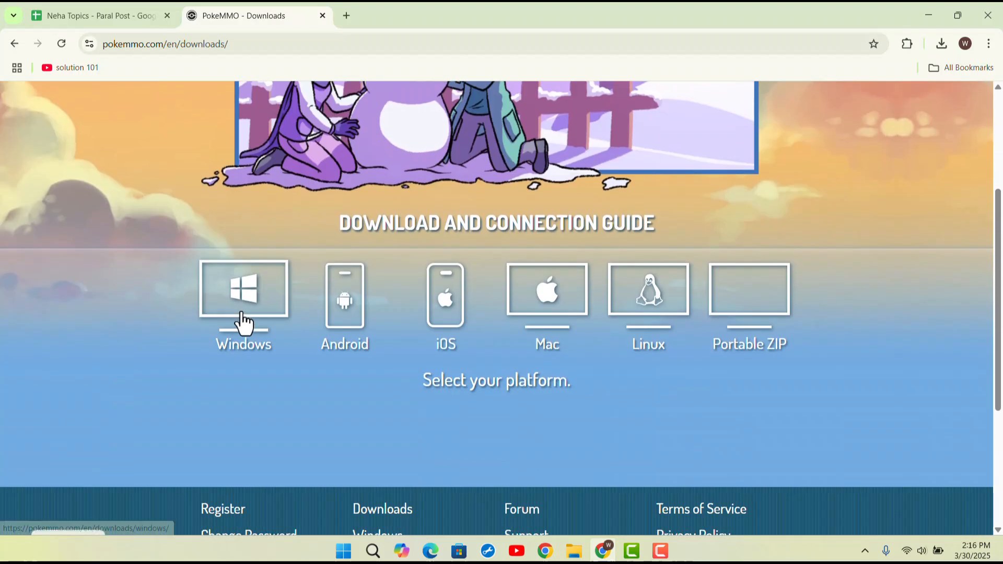
pyautogui.click(242, 291)
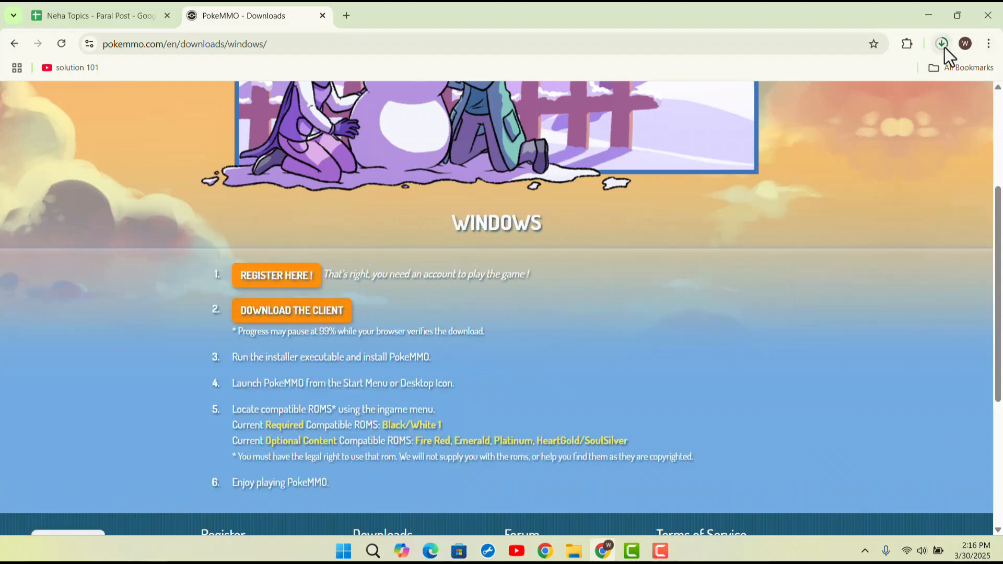
pyautogui.click(941, 43)
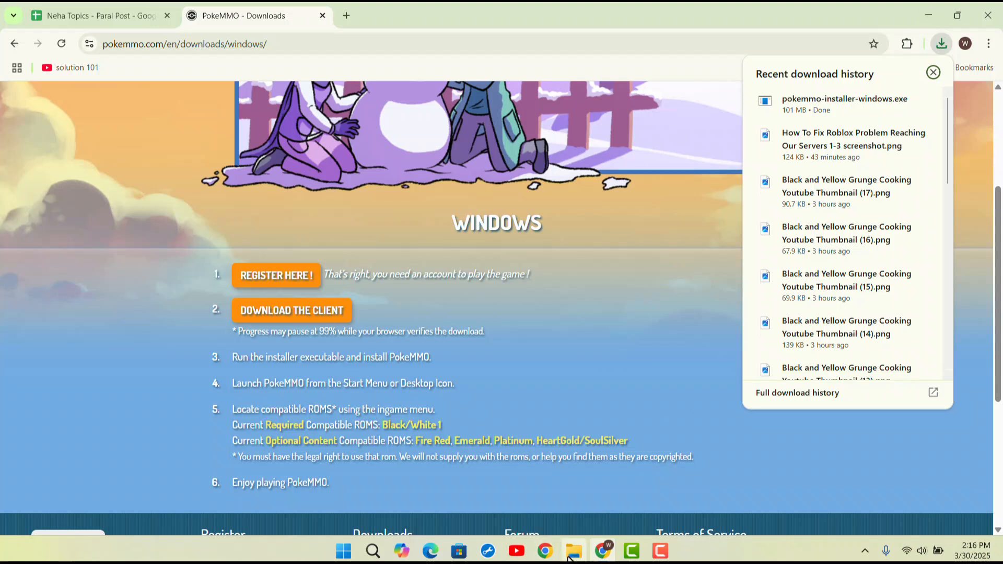
# Step: Confirm pokemmo-installer-windows is listed in File Explorer's Downloads folder, then close Explorer
pyautogui.click(572, 550)
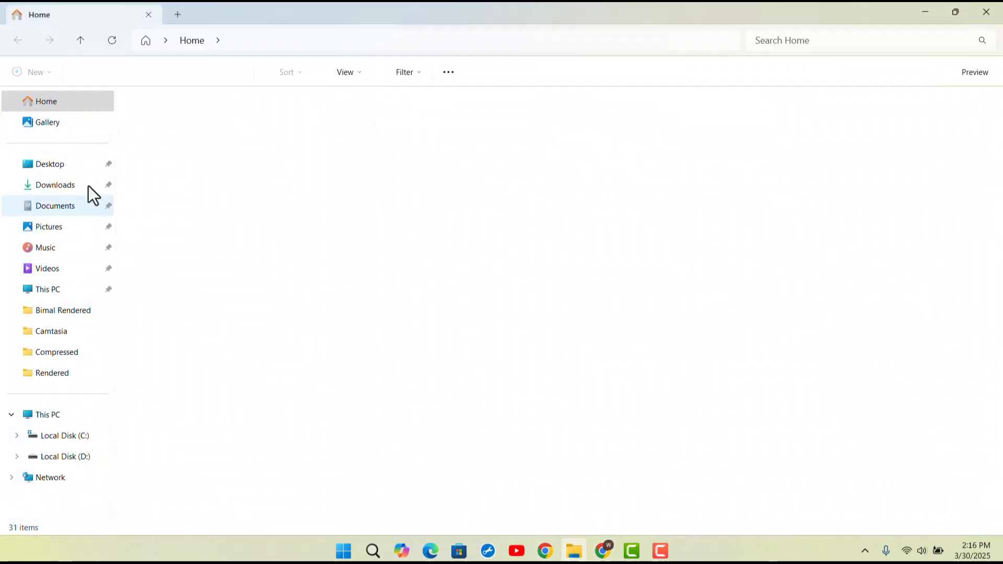
pyautogui.click(55, 185)
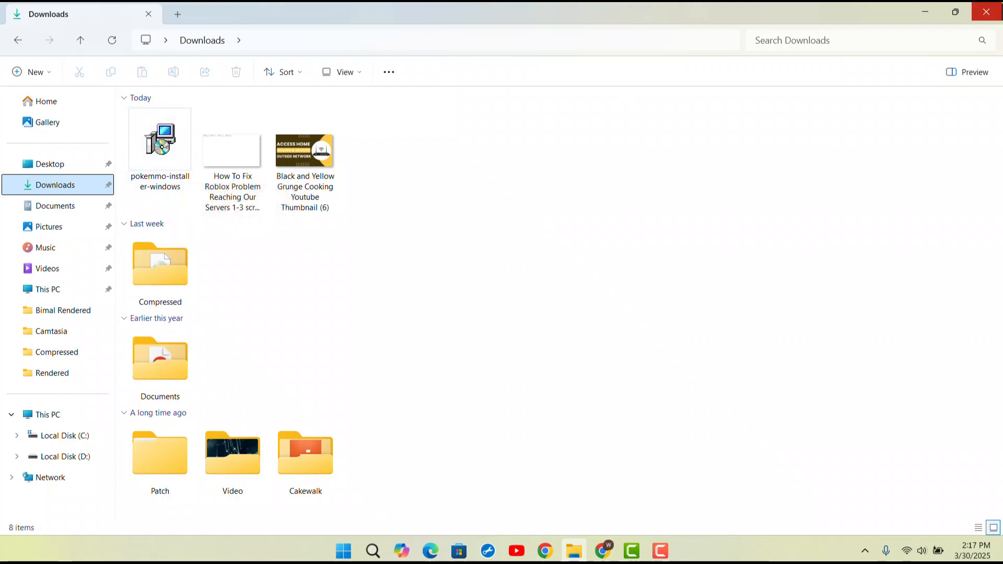
pyautogui.click(544, 551)
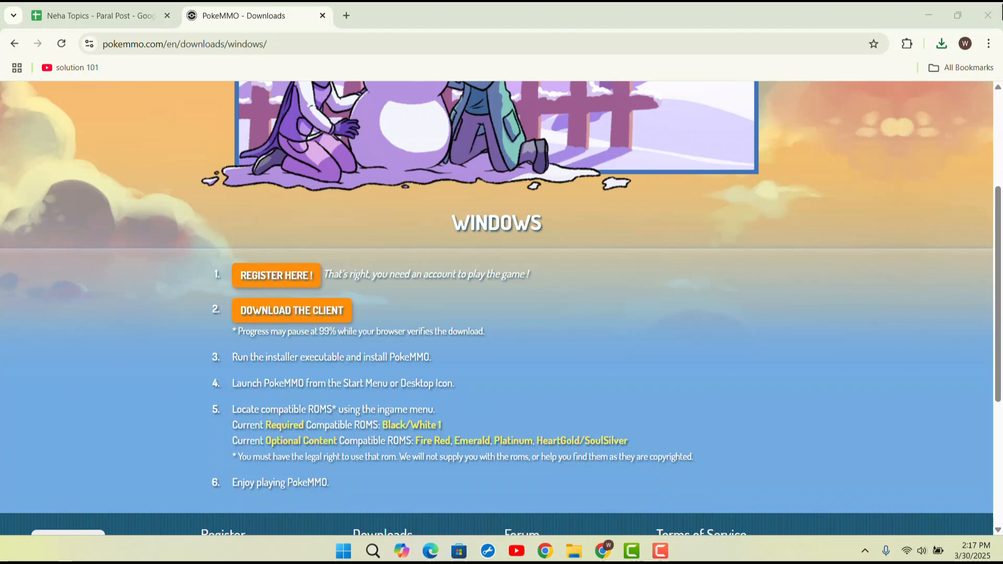
pyautogui.moveTo(400, 140)
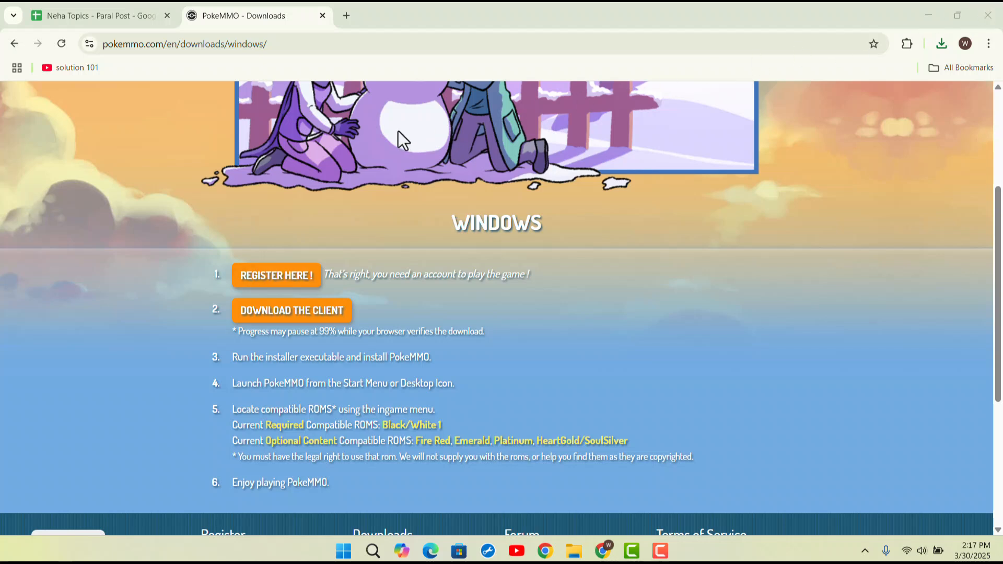